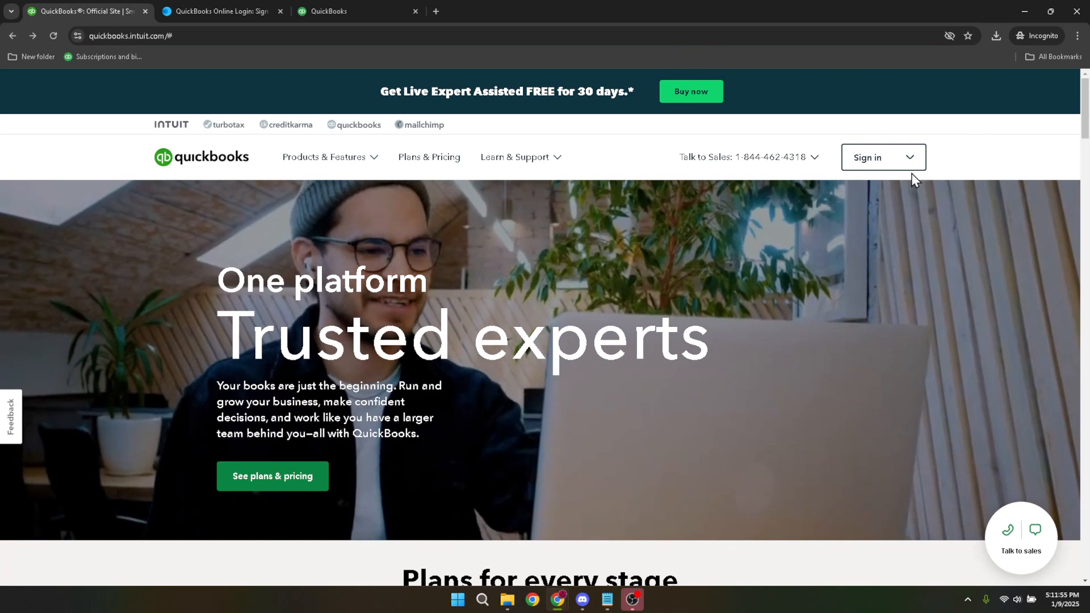
Begin signing in to QuickBooks from the home page header
{"action": "left_click", "coordinate": [882, 157]}
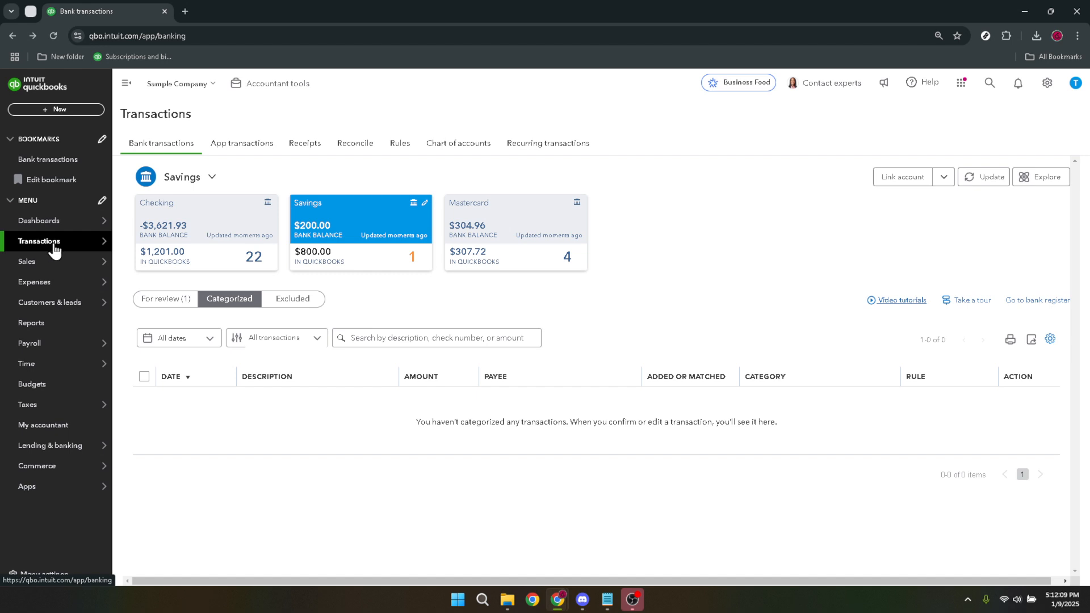
{"action": "mouse_move", "coordinate": [40, 241]}
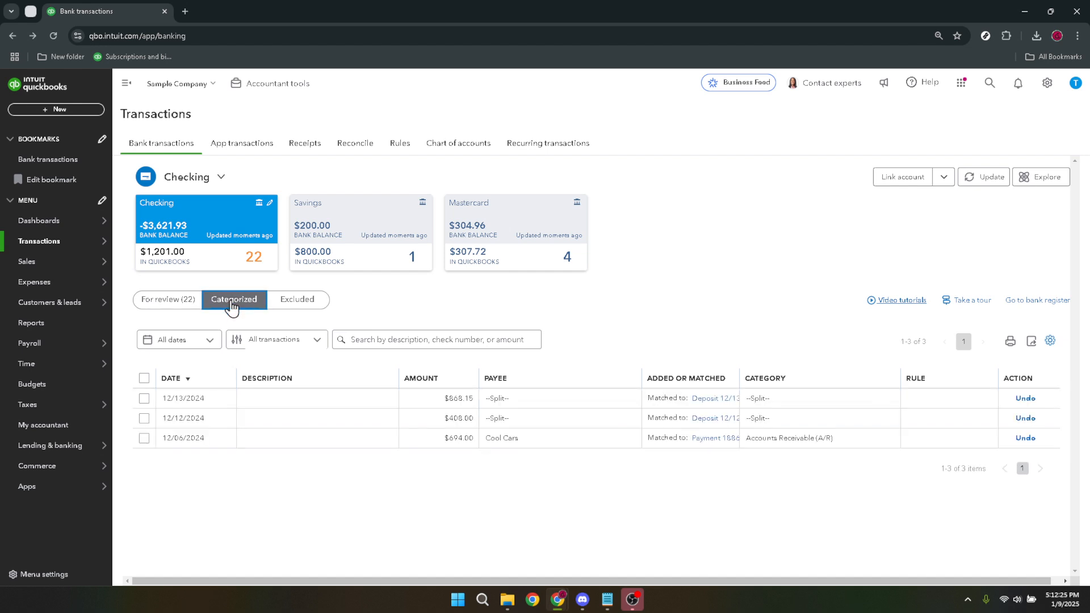
{"action": "mouse_move", "coordinate": [1028, 439]}
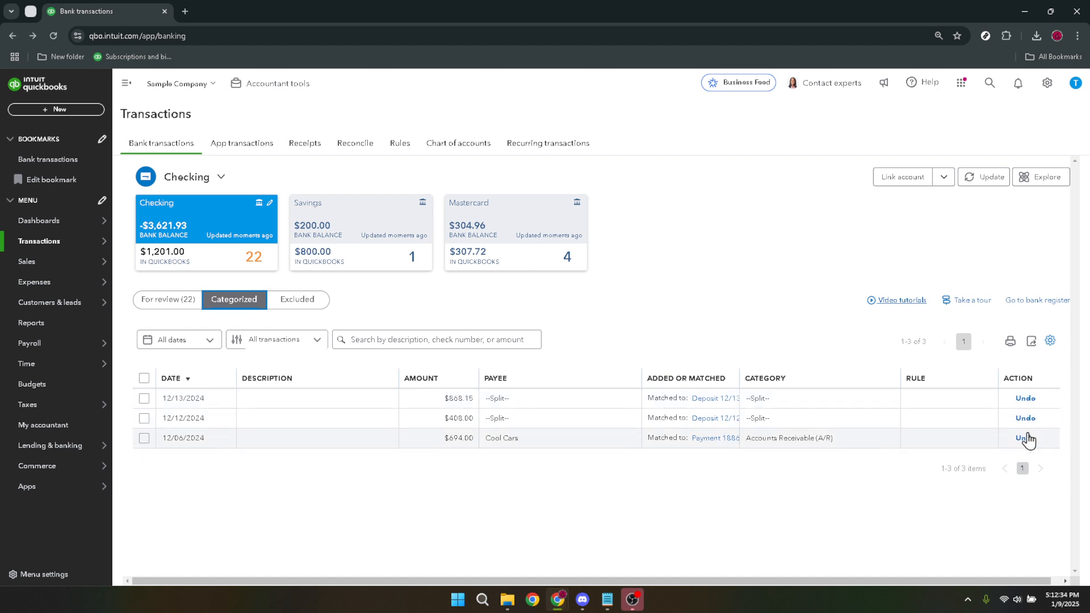
Undo the match on the $694.00 Cool Cars Checking transaction in the Categorized list
{"action": "left_click", "coordinate": [167, 299]}
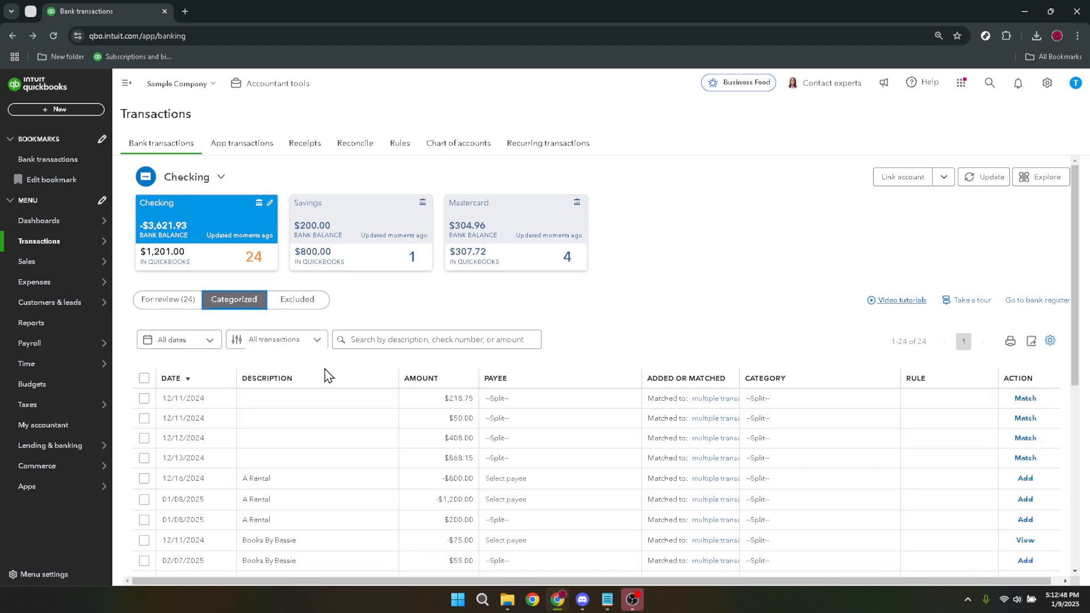
Switch to the For review list showing the $694.00 Cool Cars payment awaiting matching
{"action": "left_click", "coordinate": [167, 299]}
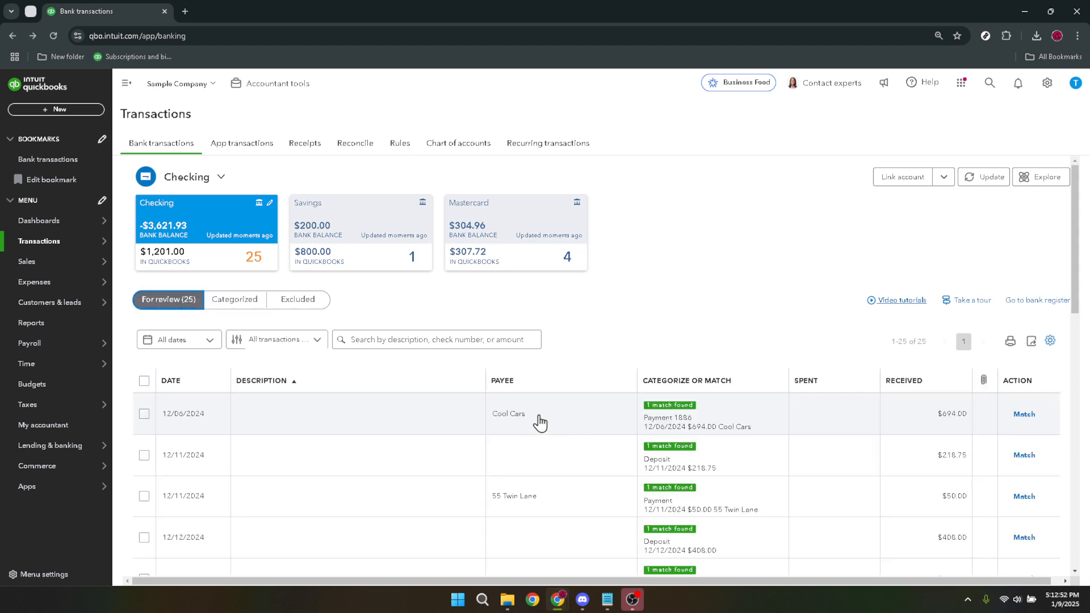